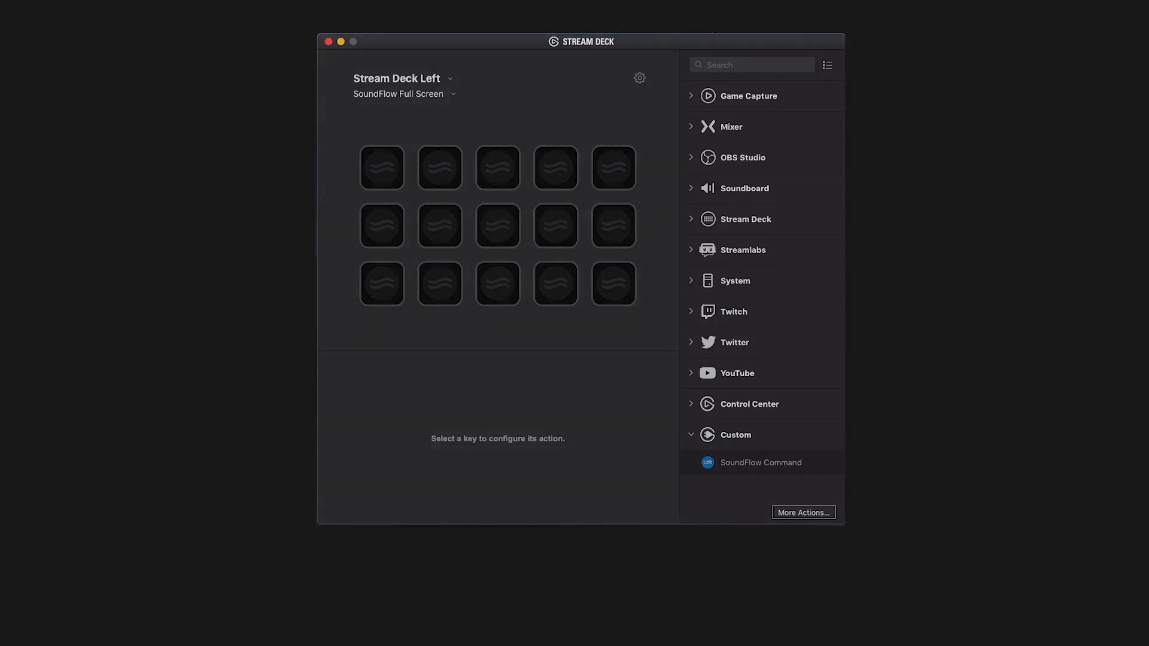
# - Browse the SoundFlow Editor to reach the BW iZotope Dialogue Match Deck
pyautogui.click(803, 512)
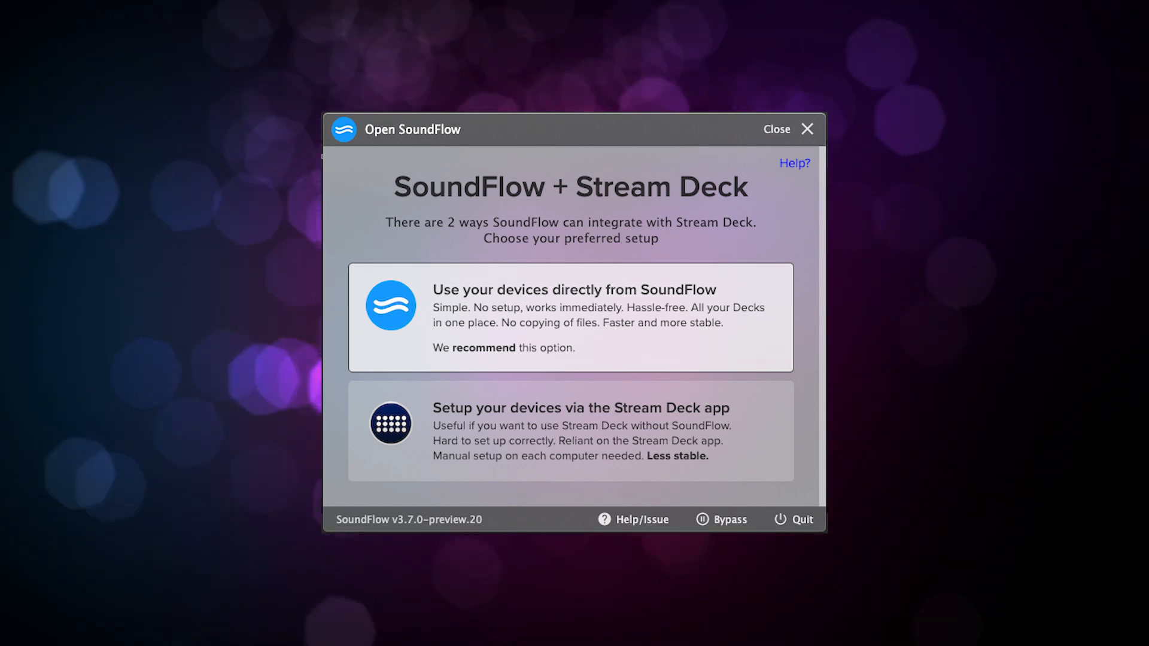
pyautogui.click(807, 130)
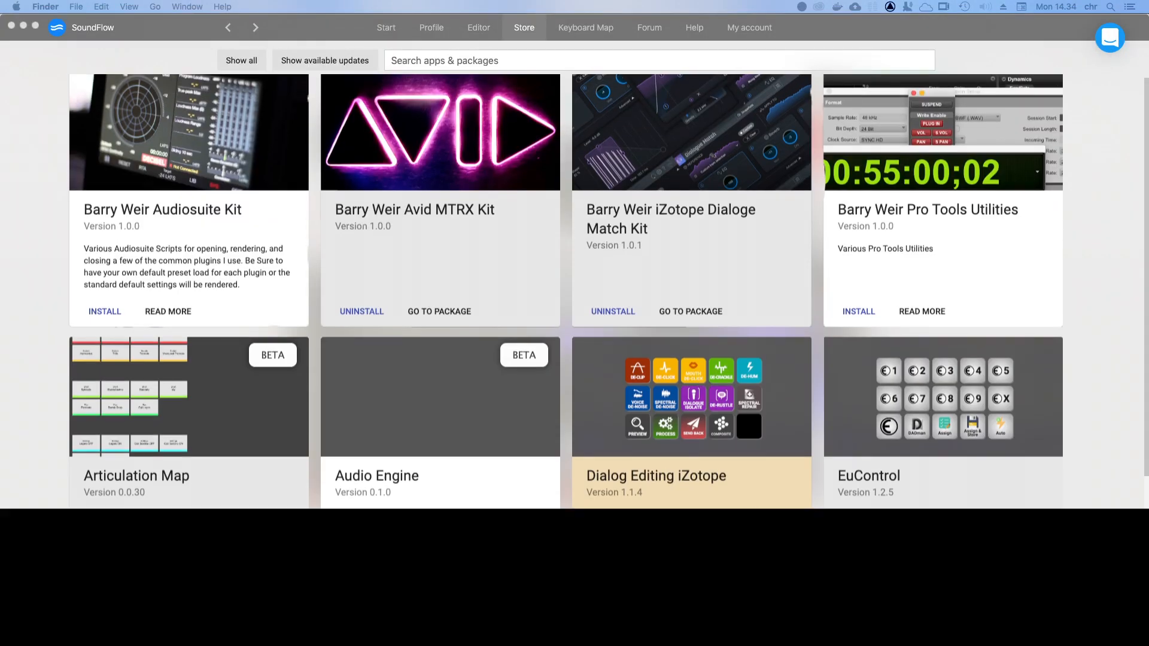
pyautogui.scroll(-3)
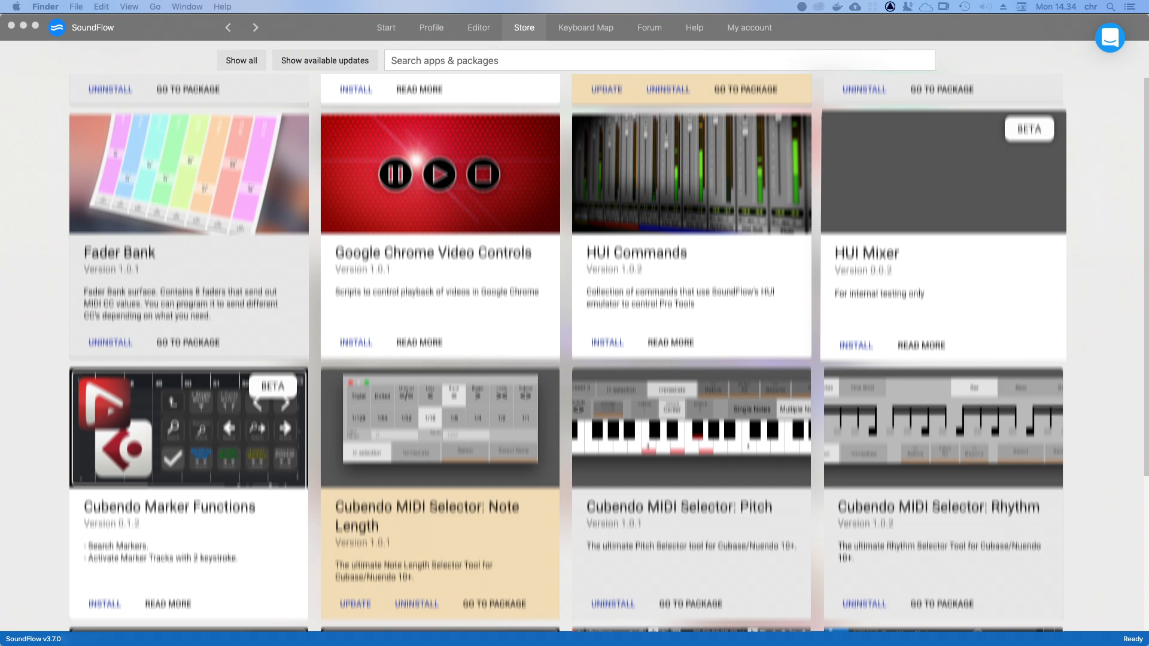
pyautogui.scroll(-3)
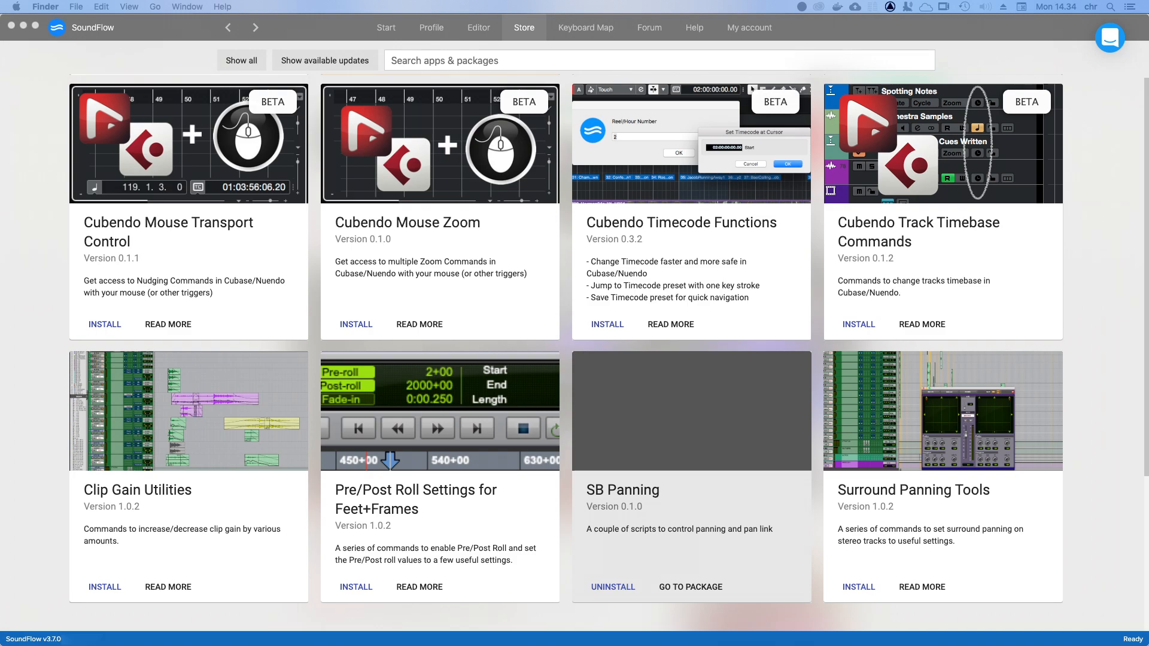
pyautogui.click(478, 27)
pyautogui.write('testing@soundflo')
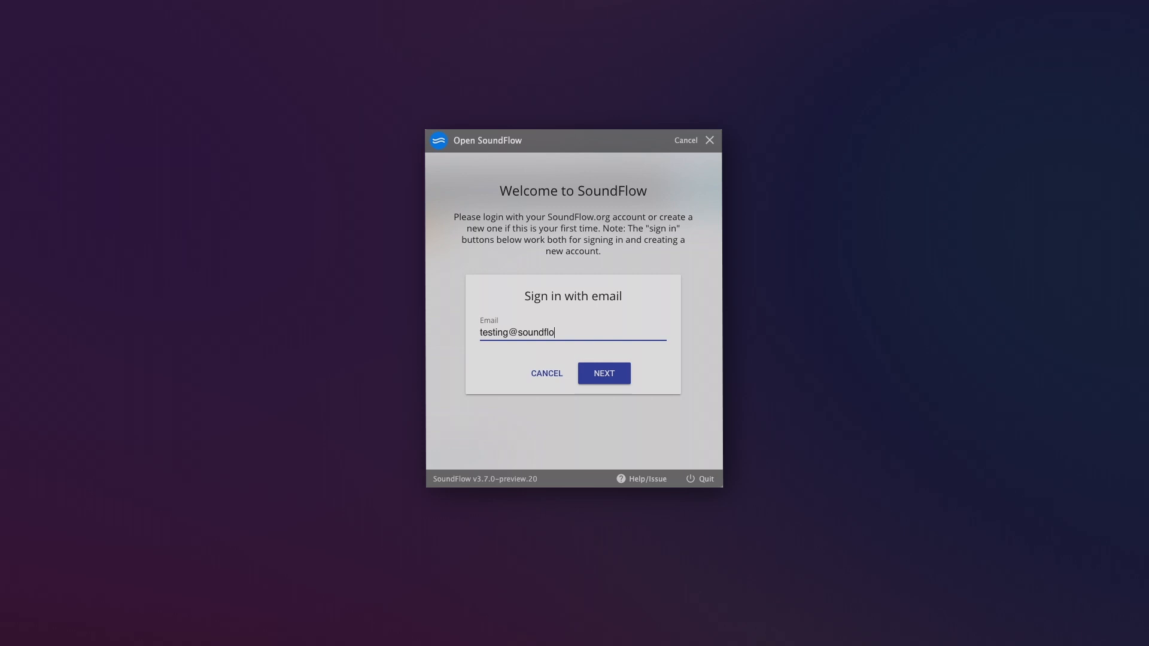
pyautogui.click(603, 373)
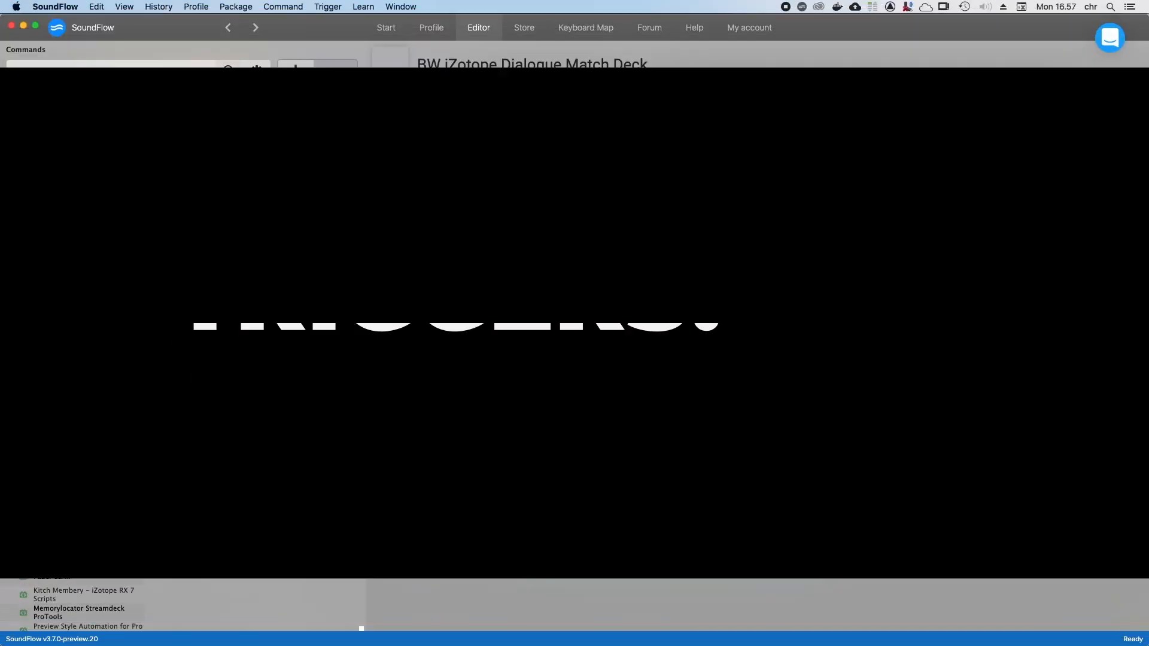
# - Add a window trigger for the window title 'Dialog Match' and choose its apps
pyautogui.click(450, 134)
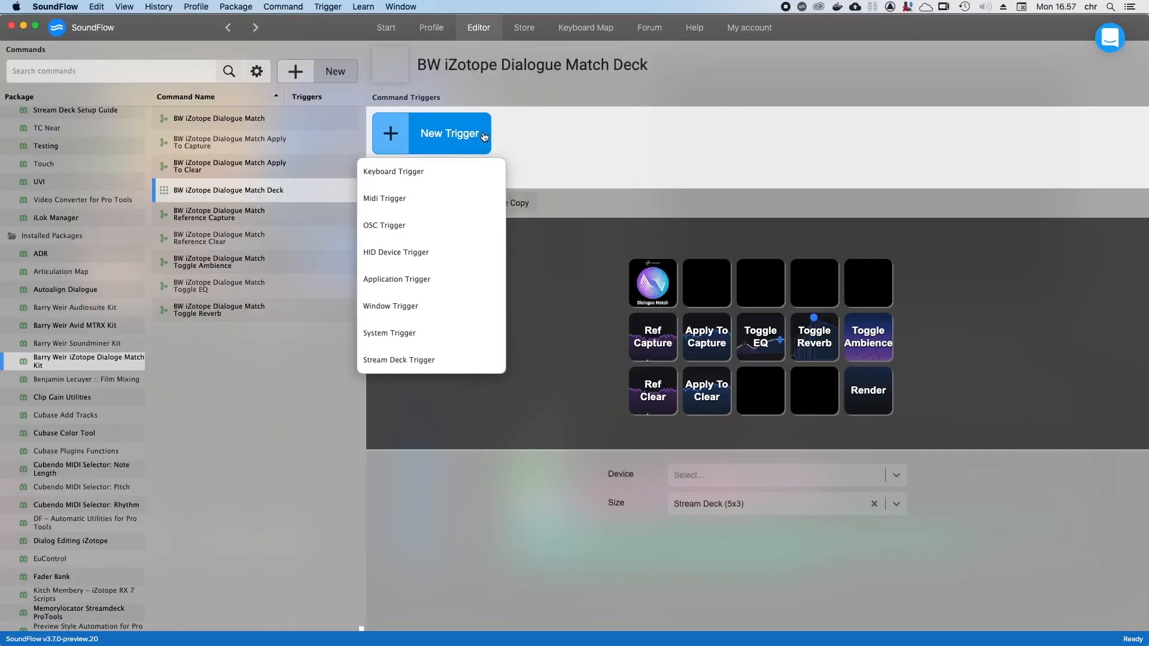
pyautogui.moveTo(483, 309)
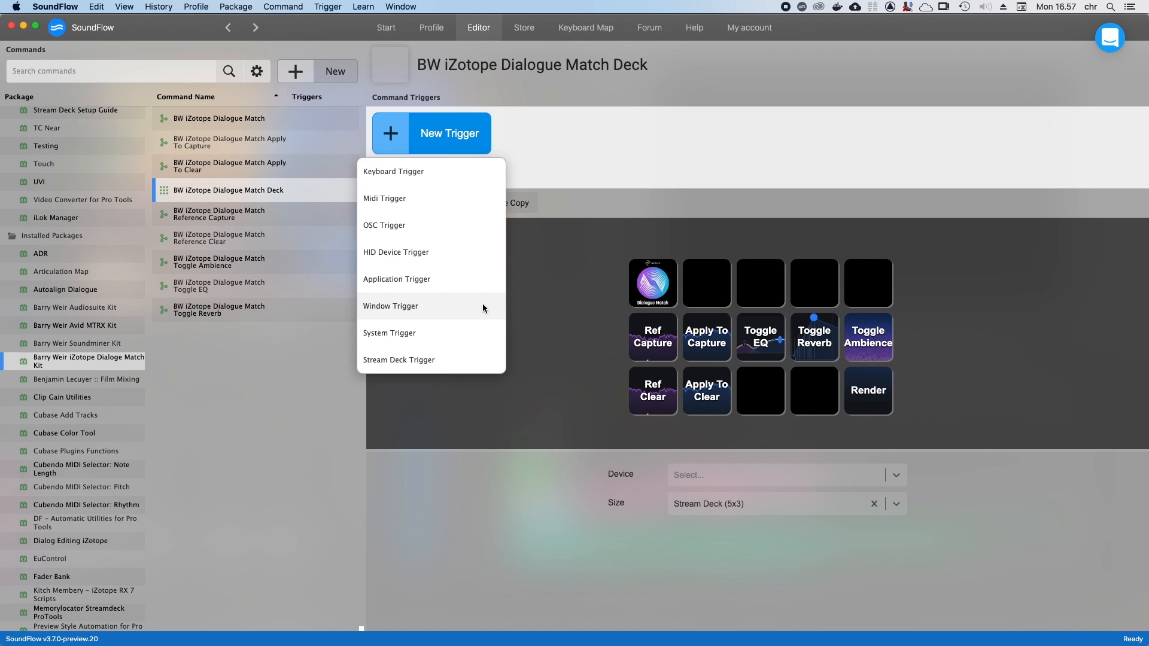
pyautogui.click(391, 306)
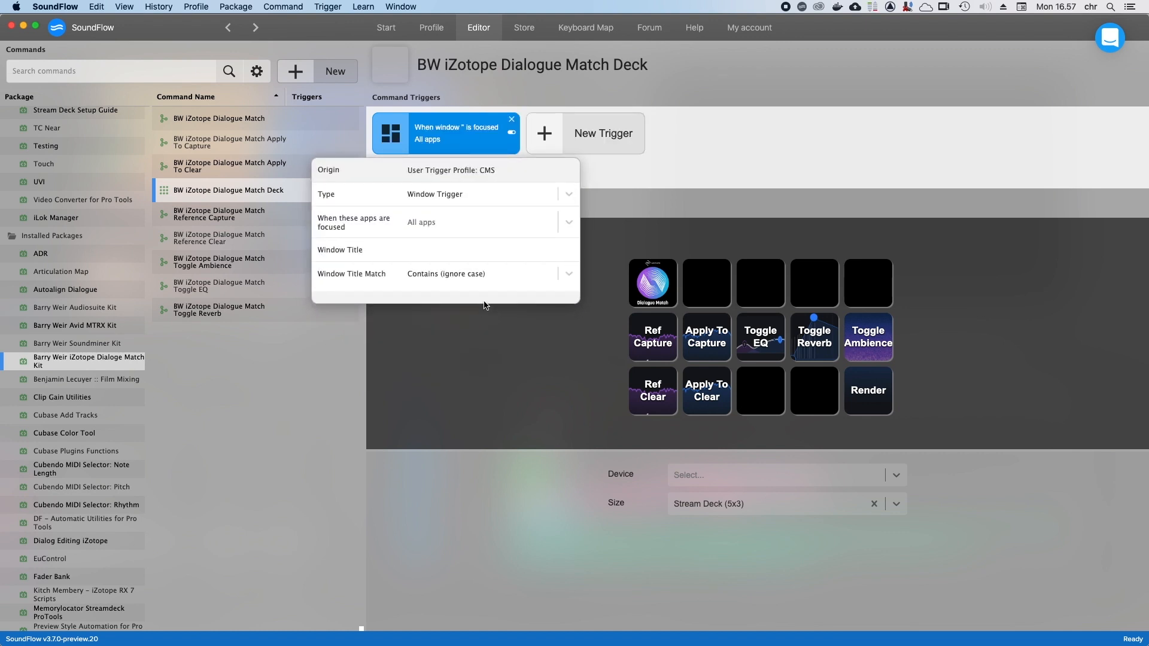
pyautogui.click(489, 250)
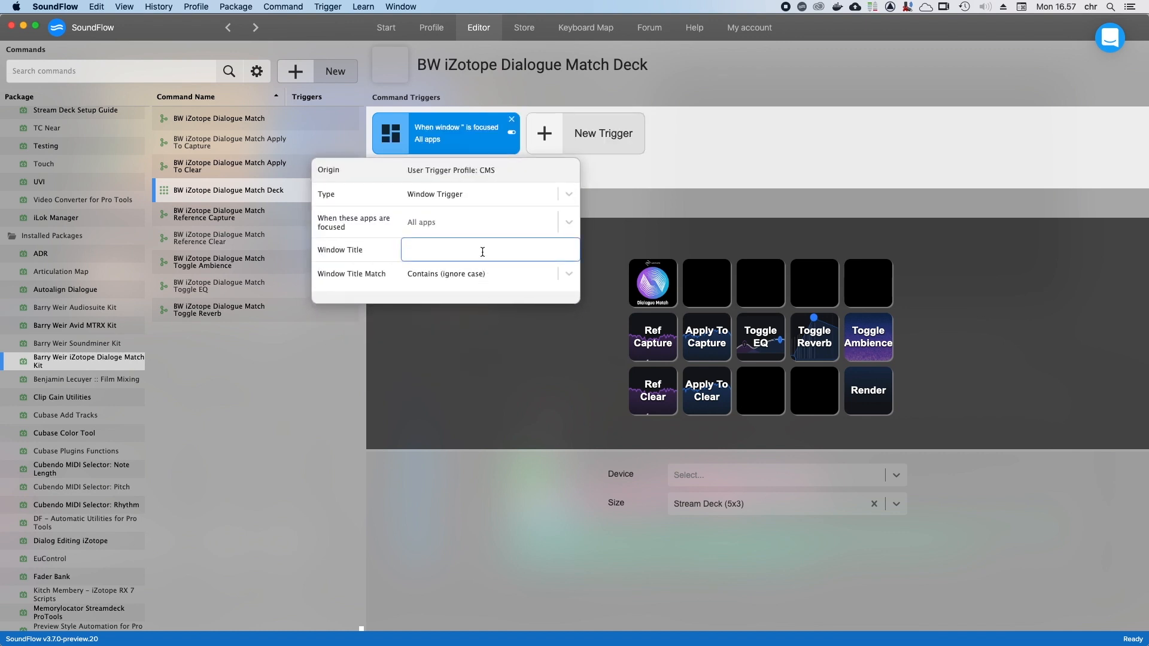
pyautogui.write('D')
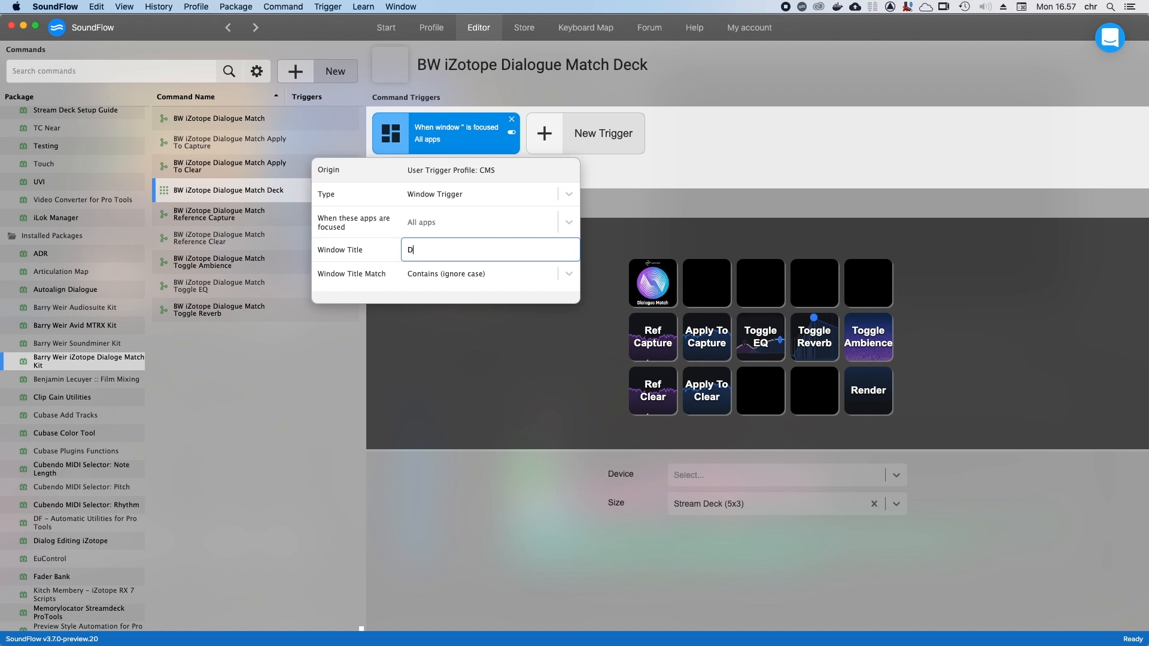
pyautogui.write('ialog')
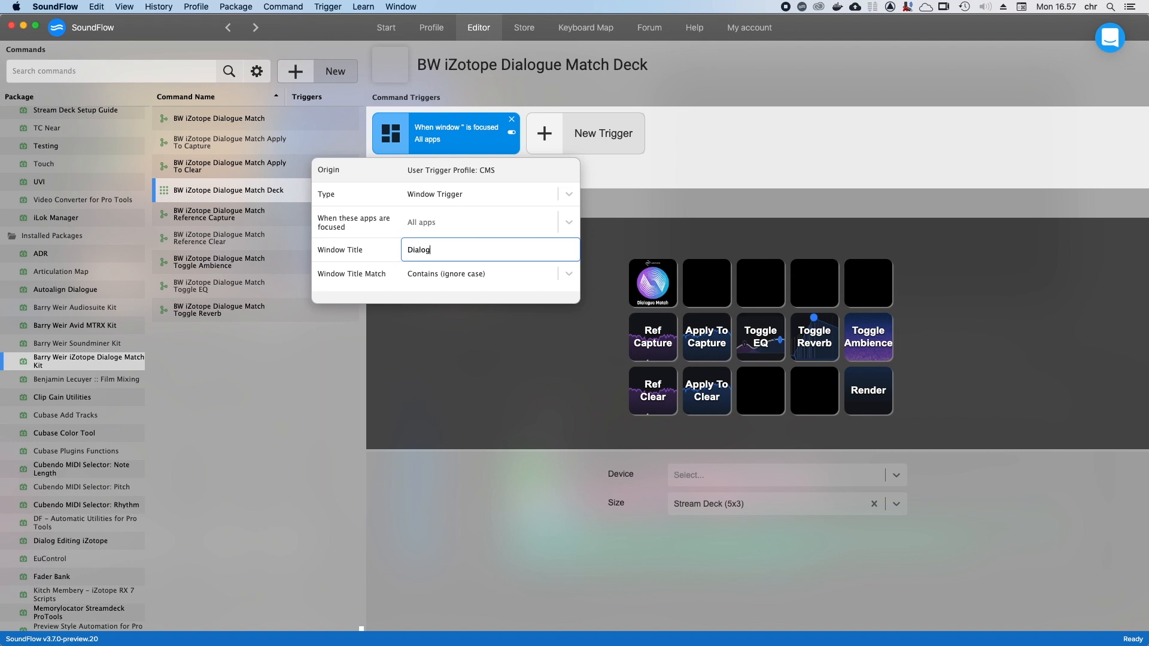
pyautogui.write('Match')
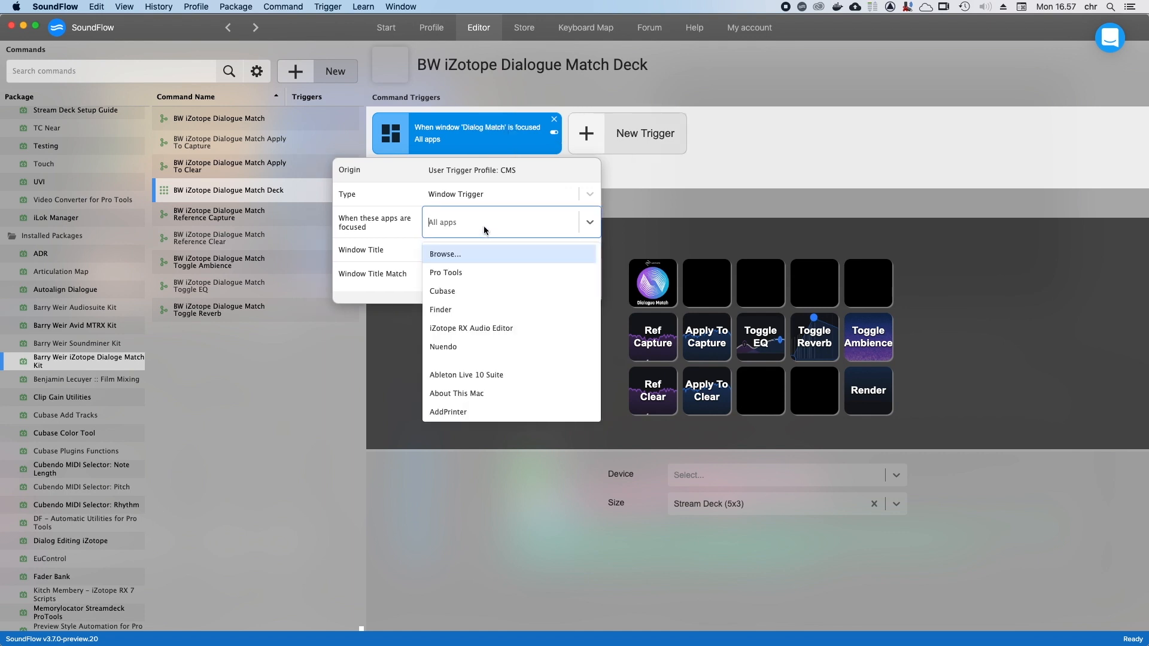
pyautogui.click(446, 273)
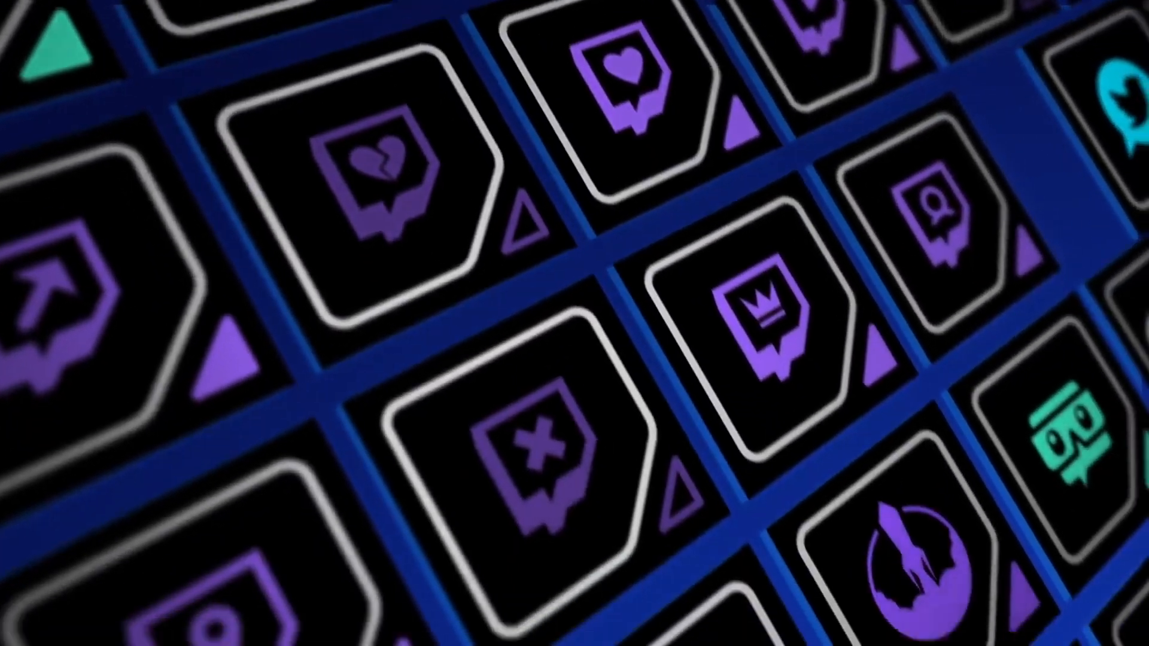
pyautogui.scroll(-3)
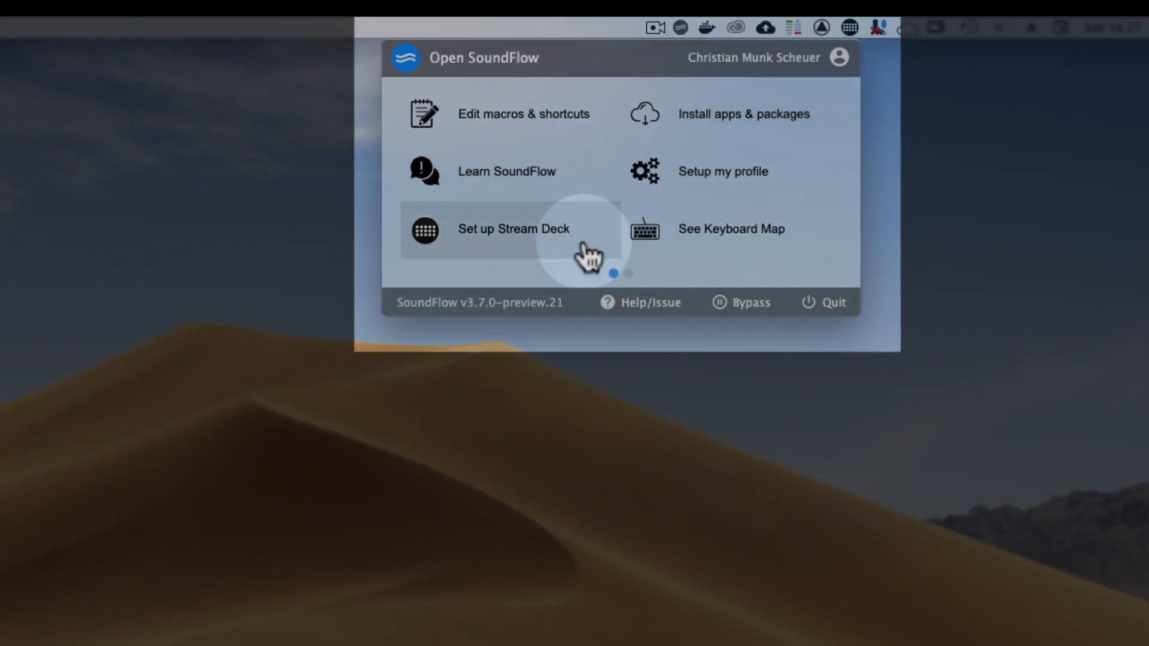
# - Use Stream Decks directly, quit the Stream Deck app with password approval, and restart SoundFlow
pyautogui.click(513, 229)
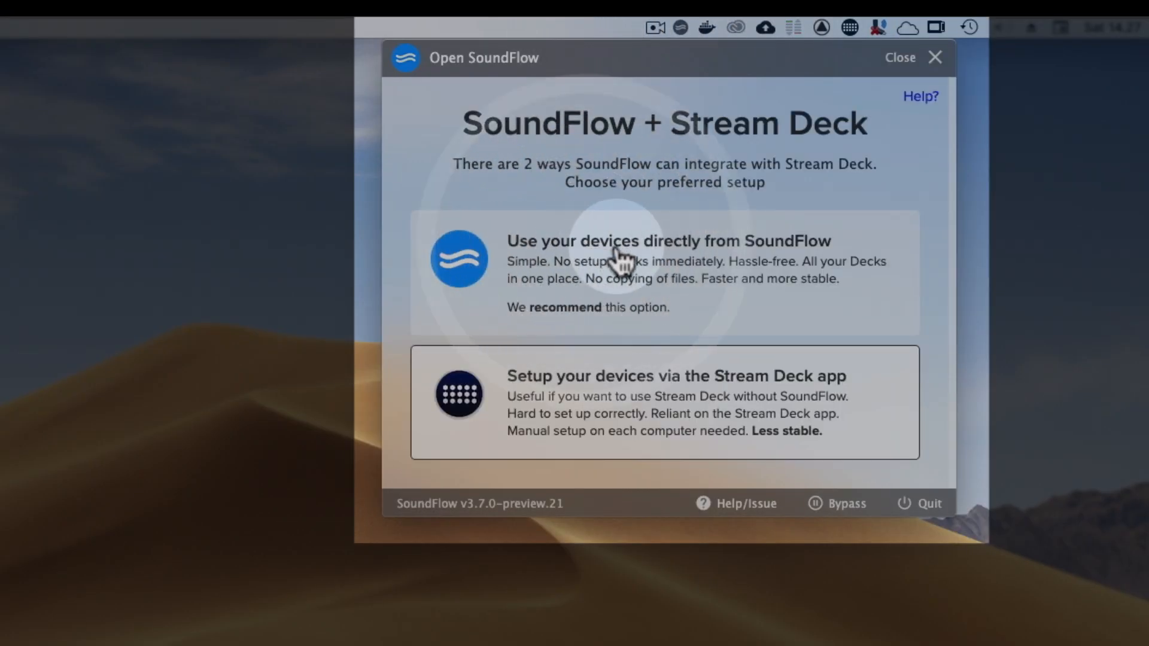
pyautogui.moveTo(858, 333)
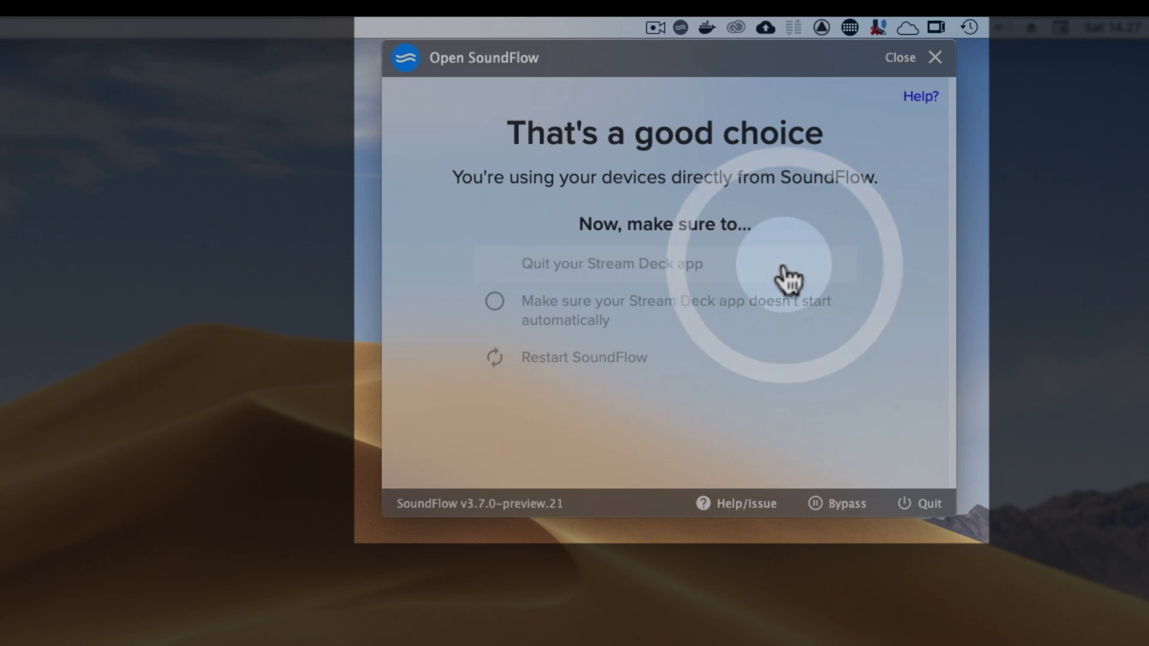
pyautogui.click(611, 264)
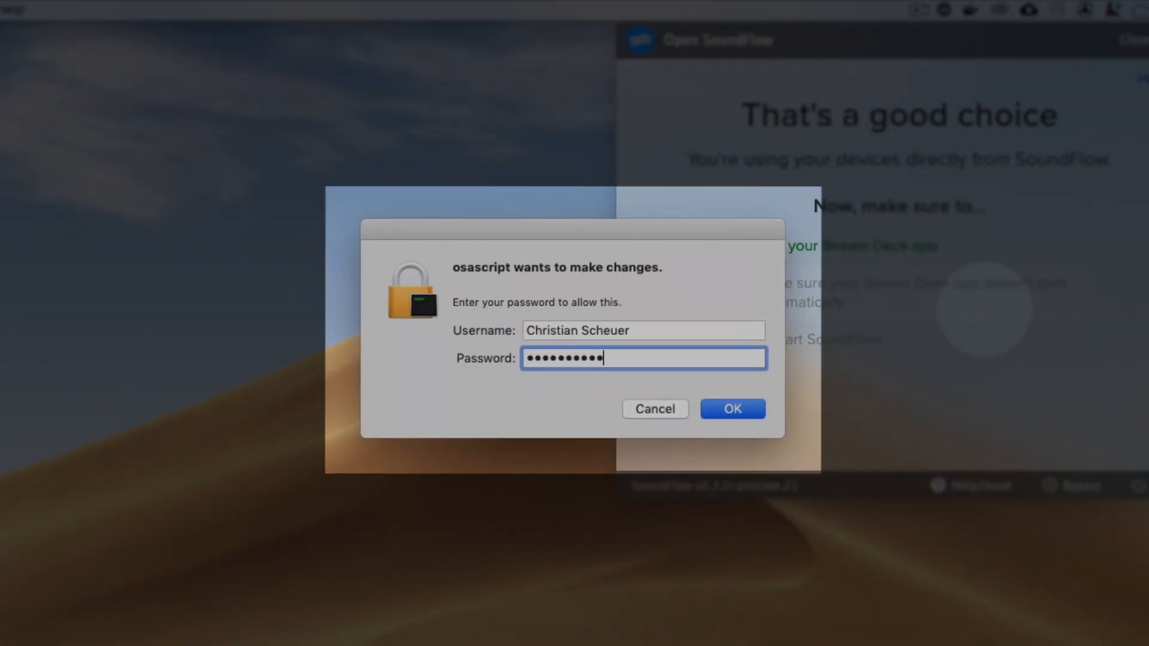
pyautogui.click(731, 408)
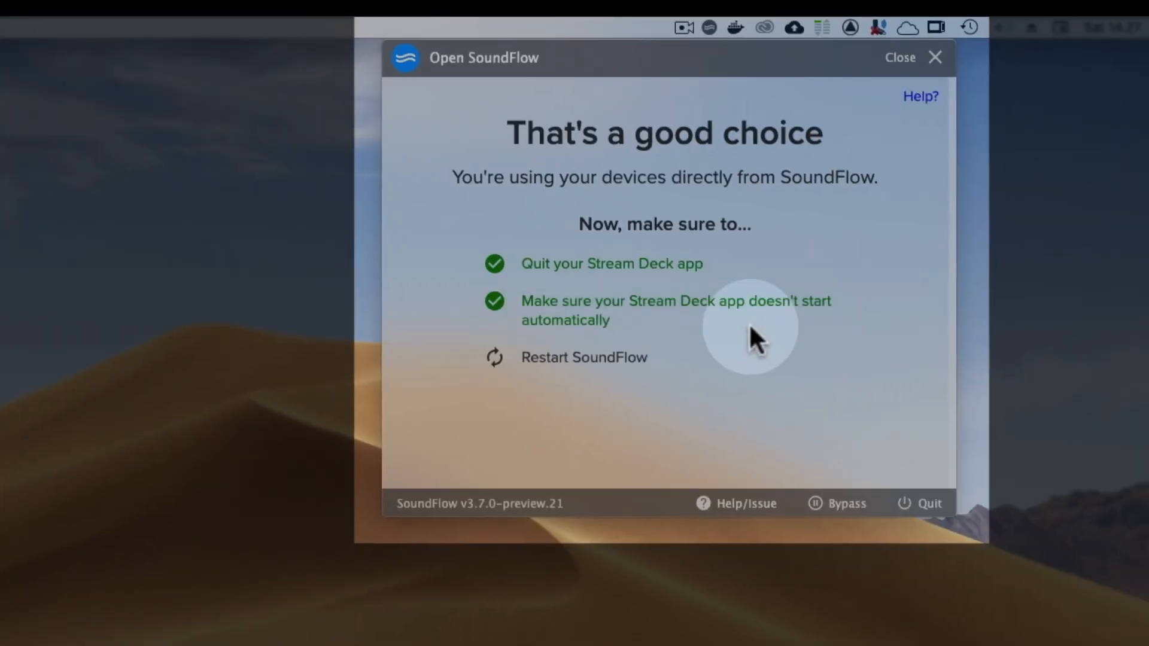
pyautogui.moveTo(751, 370)
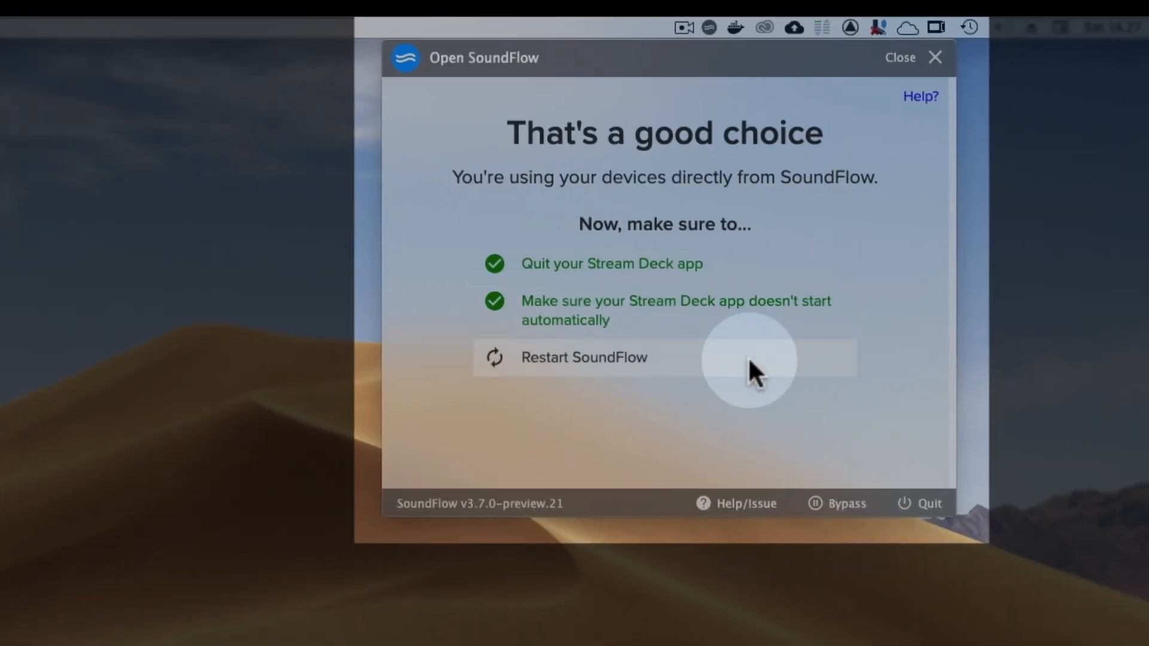
pyautogui.click(582, 358)
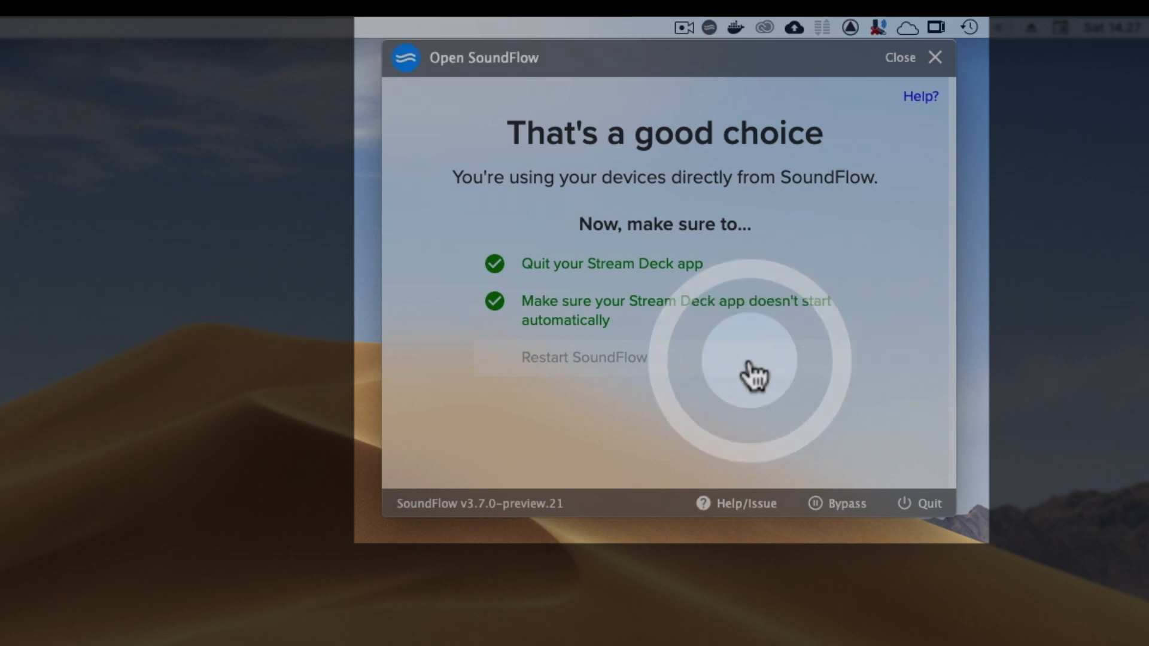
pyautogui.click(584, 358)
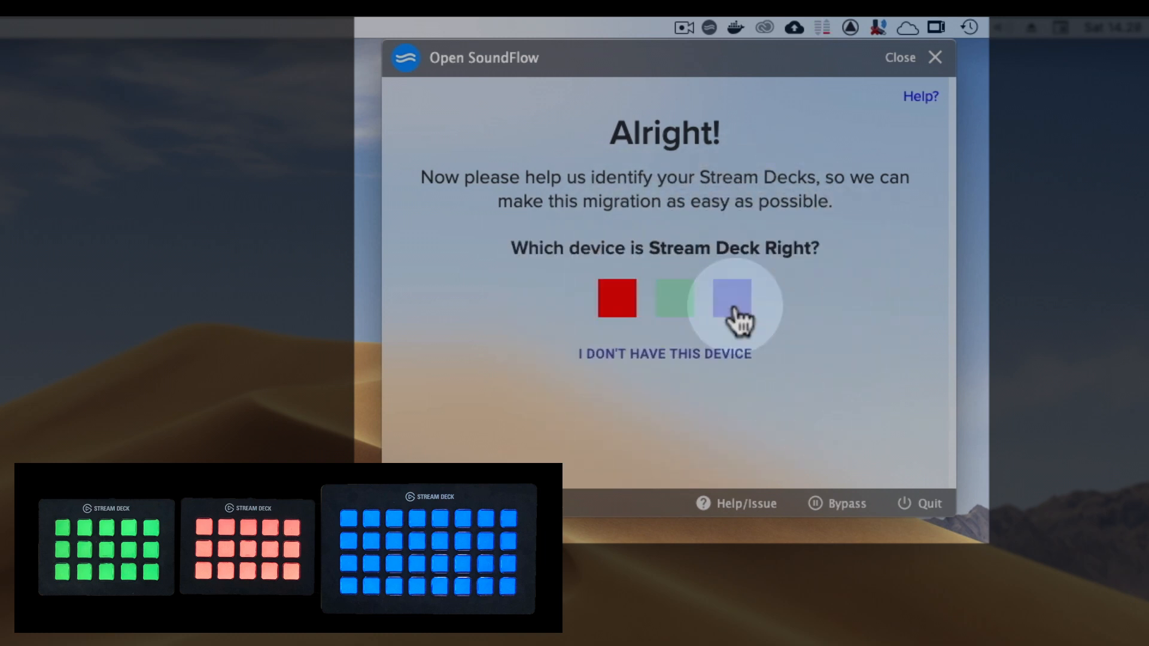
# - Pick the colour square matching the physical Stream Deck Right
pyautogui.click(729, 298)
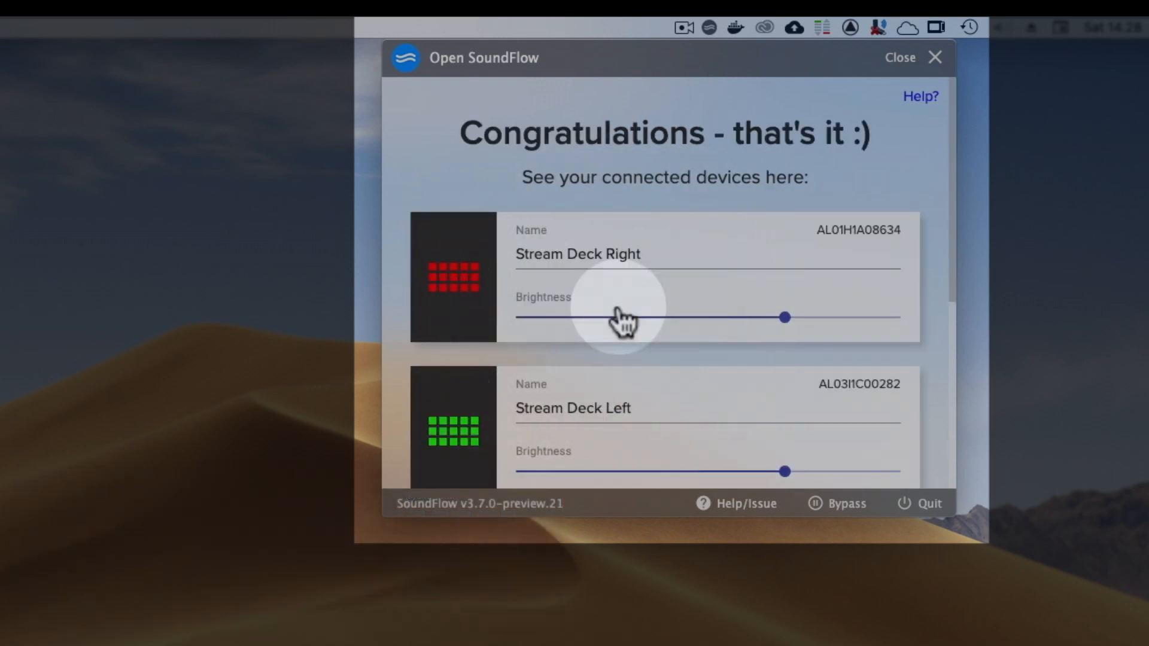
pyautogui.moveTo(893, 315)
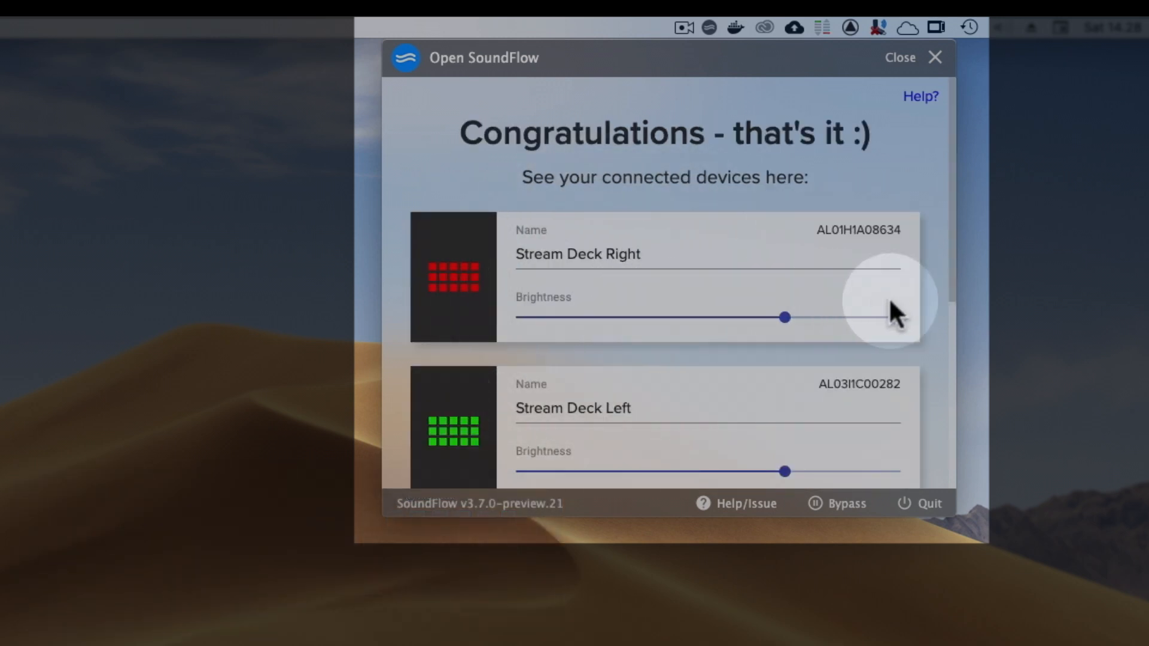
pyautogui.moveTo(963, 301)
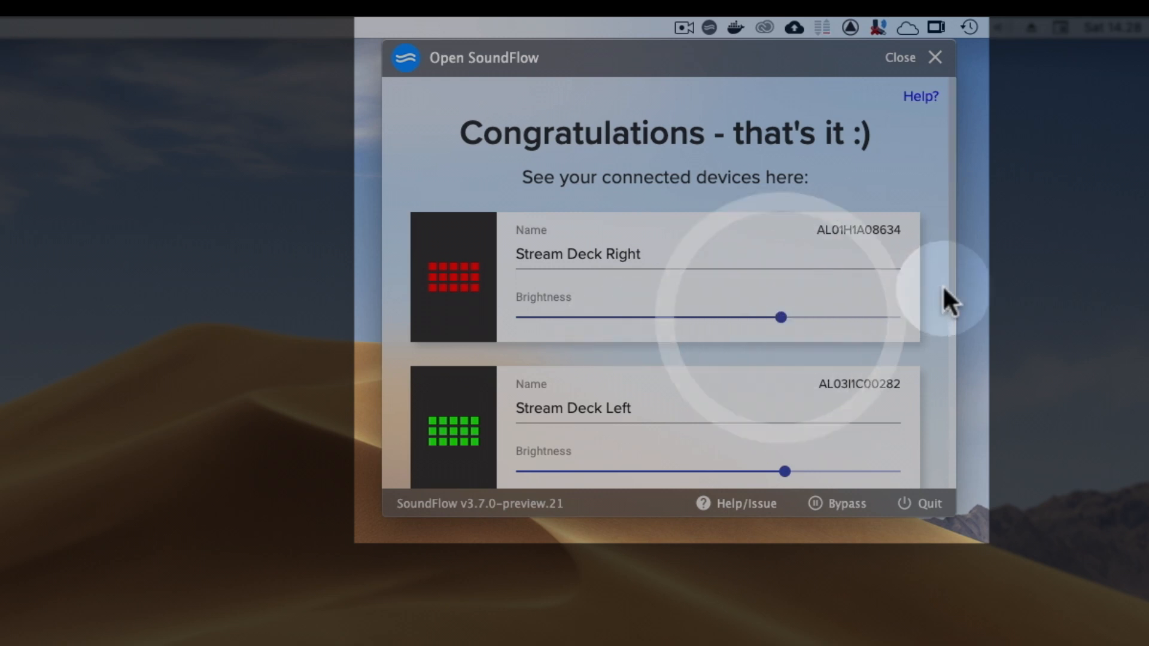
pyautogui.moveTo(978, 264)
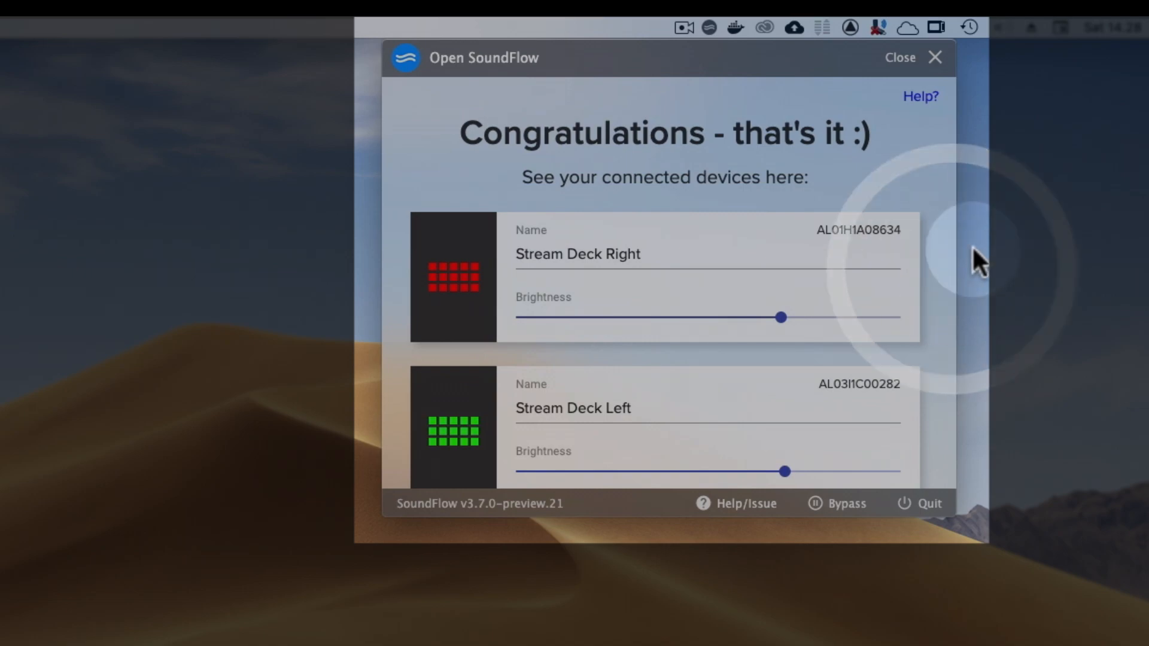
# - Close setup and reopen the Stream Deck Devices page from the SoundFlow menu bar icon
pyautogui.click(915, 58)
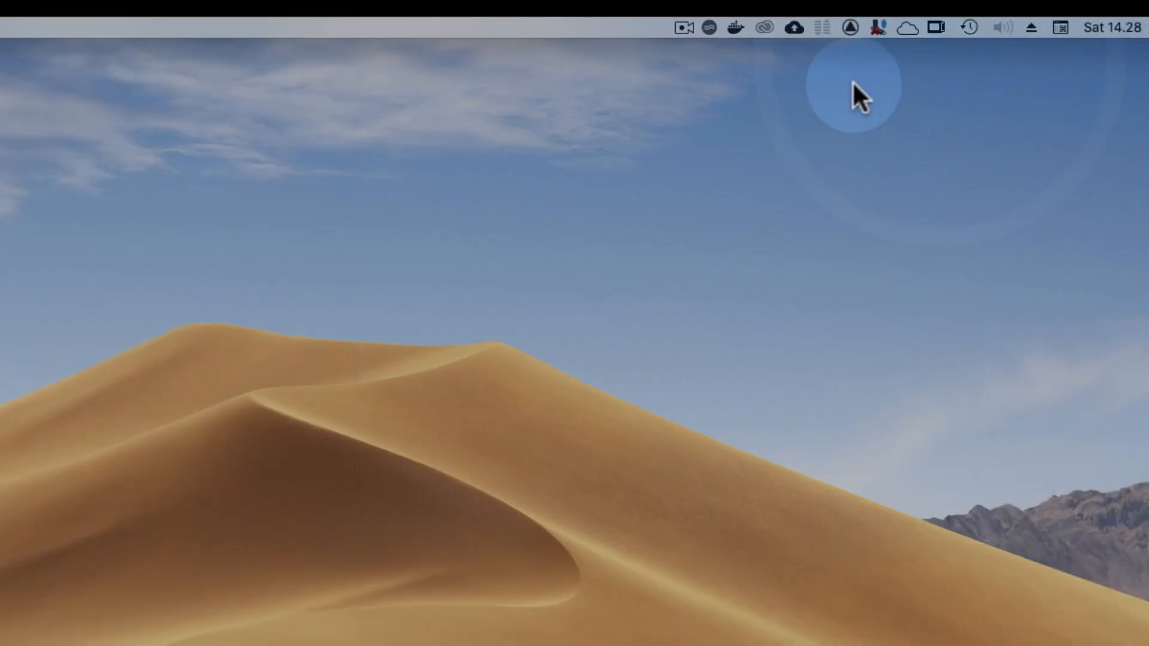
pyautogui.moveTo(713, 29)
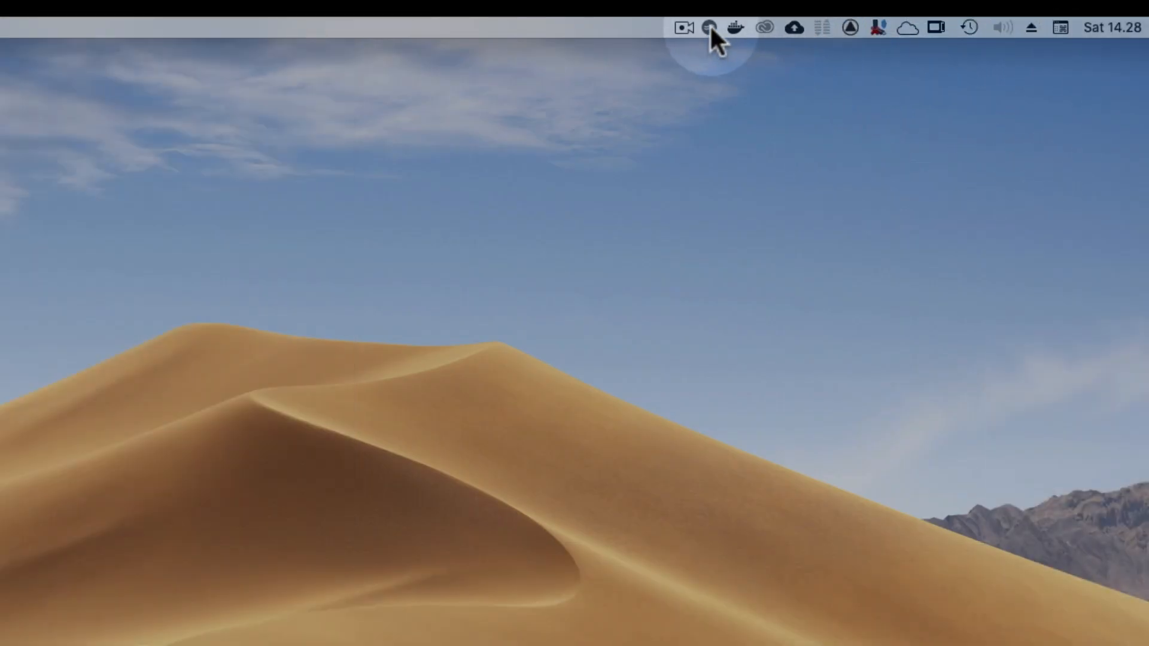
pyautogui.click(707, 27)
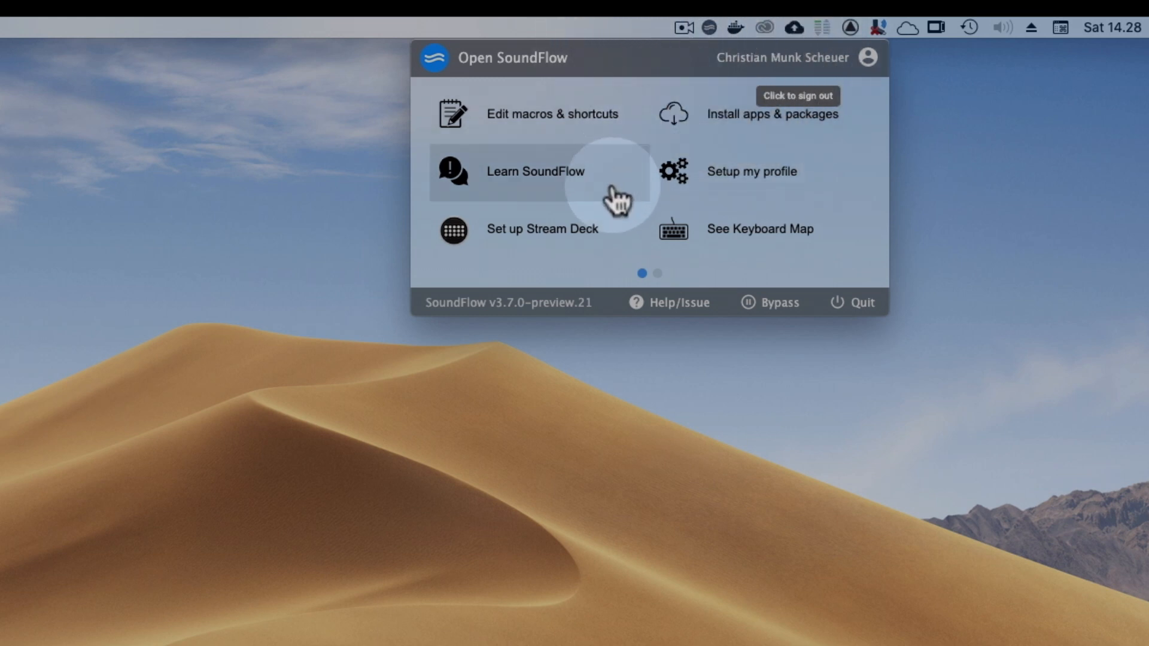
pyautogui.click(542, 229)
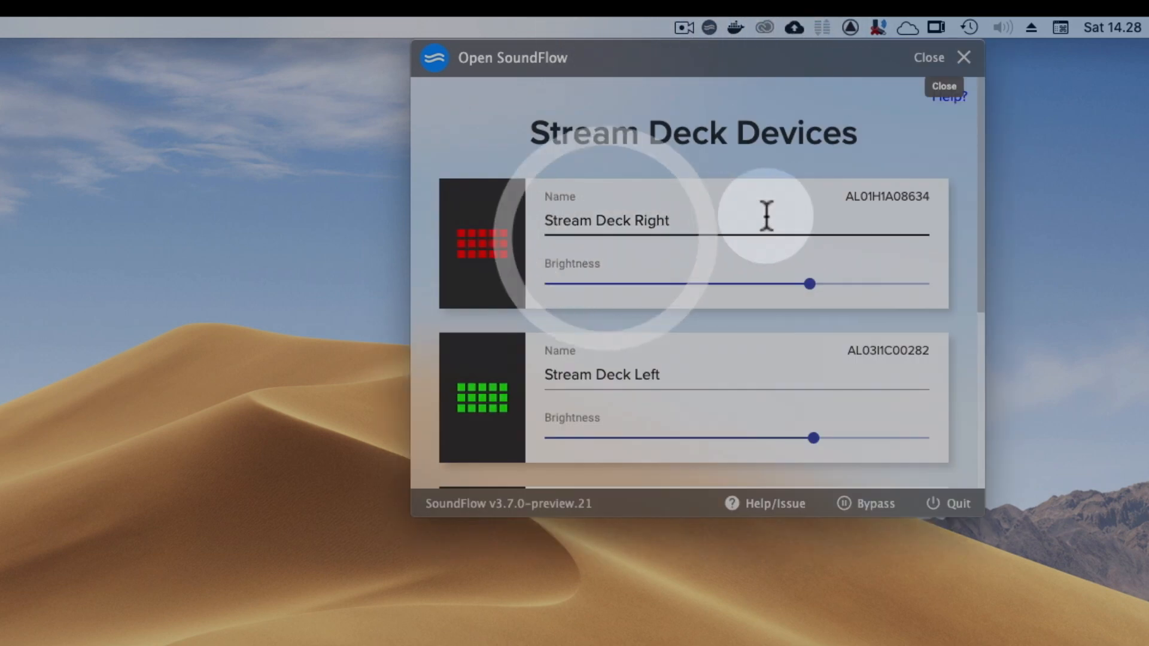